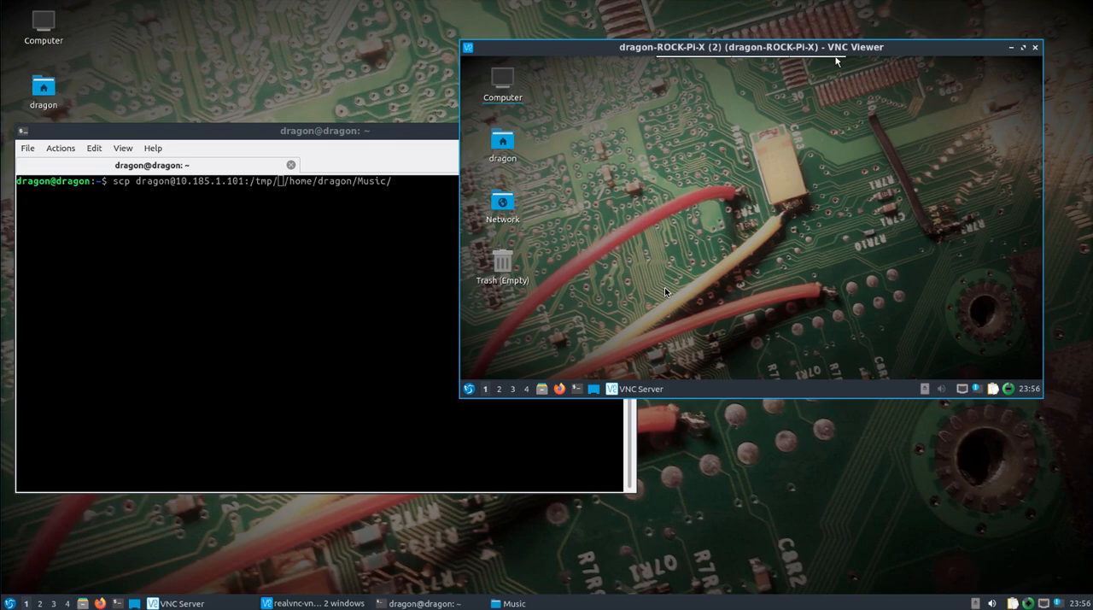
pyautogui.moveTo(705, 231)
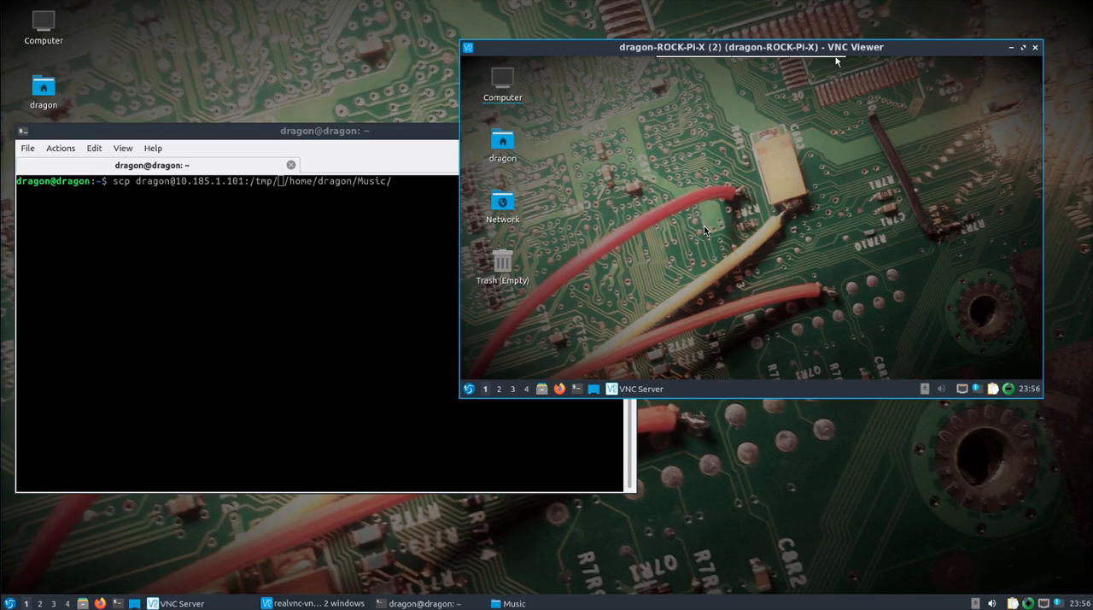
pyautogui.moveTo(717, 467)
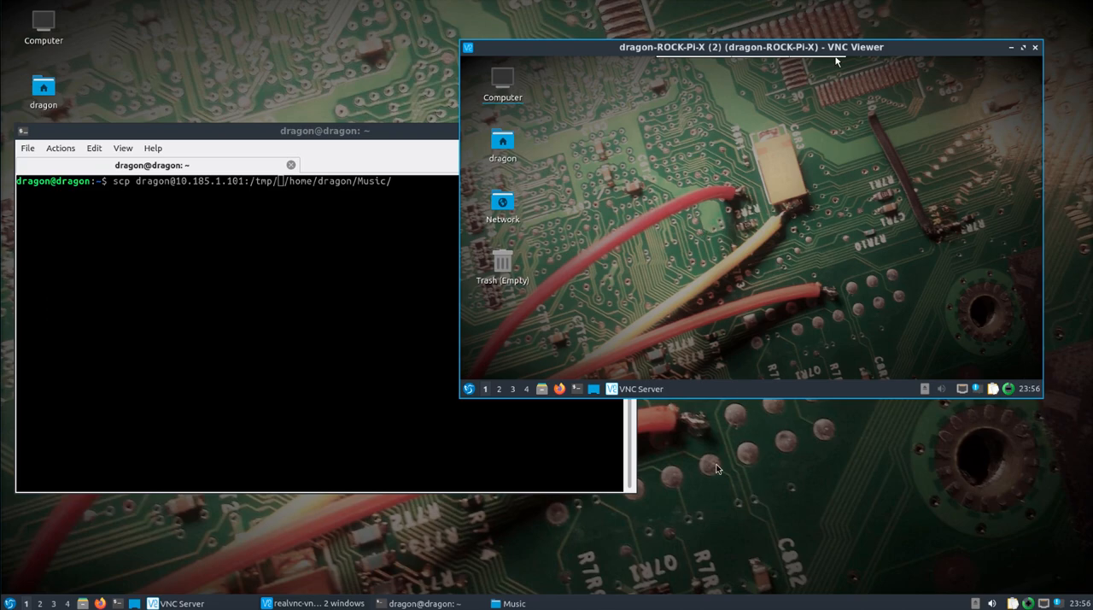
pyautogui.moveTo(694, 455)
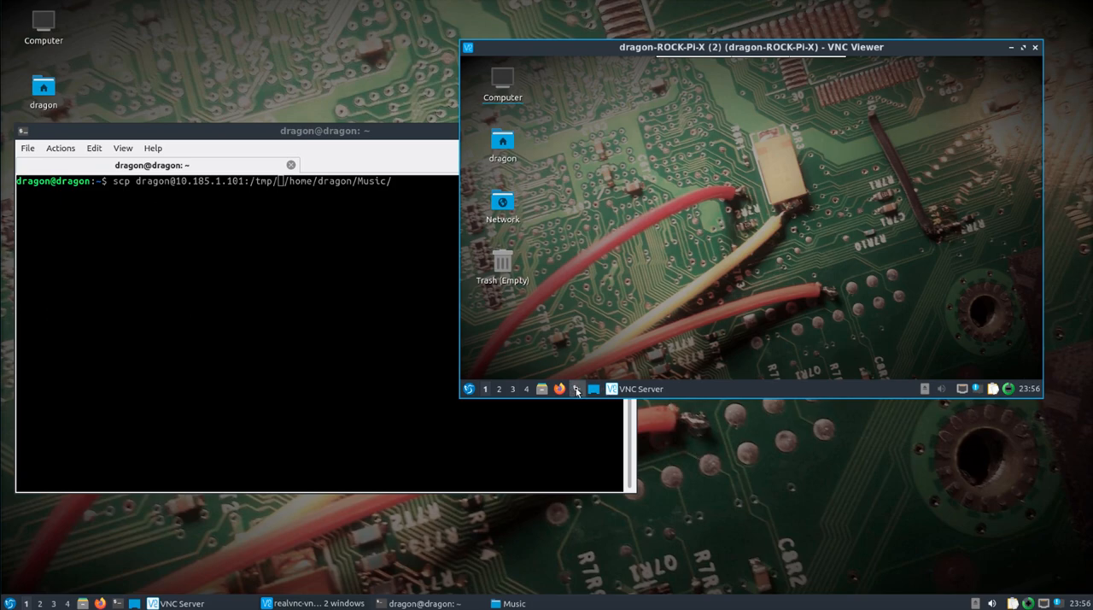
# Step: Open a terminal on the remote board, go to /usr/src/SDR4space and list its contents
pyautogui.click(577, 389)
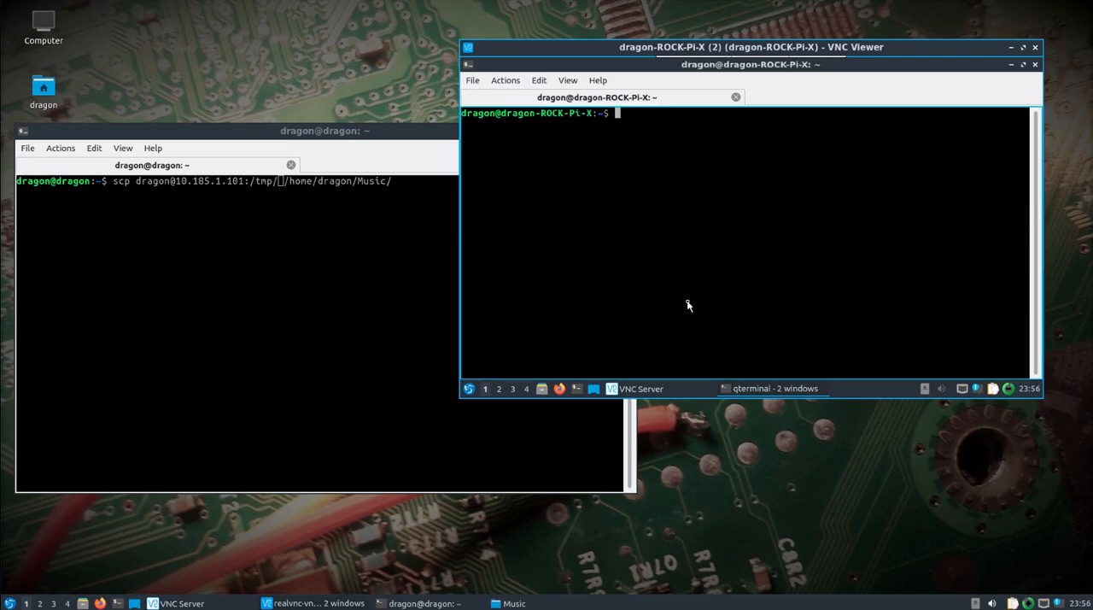
pyautogui.write('cd /usr/src/')
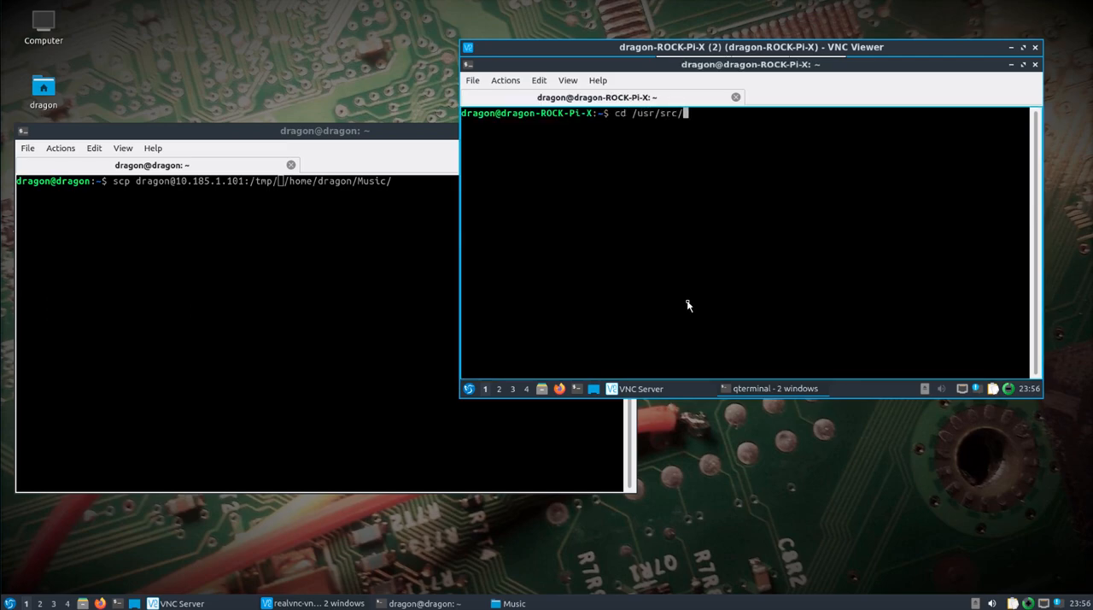
pyautogui.write('SDR4space/')
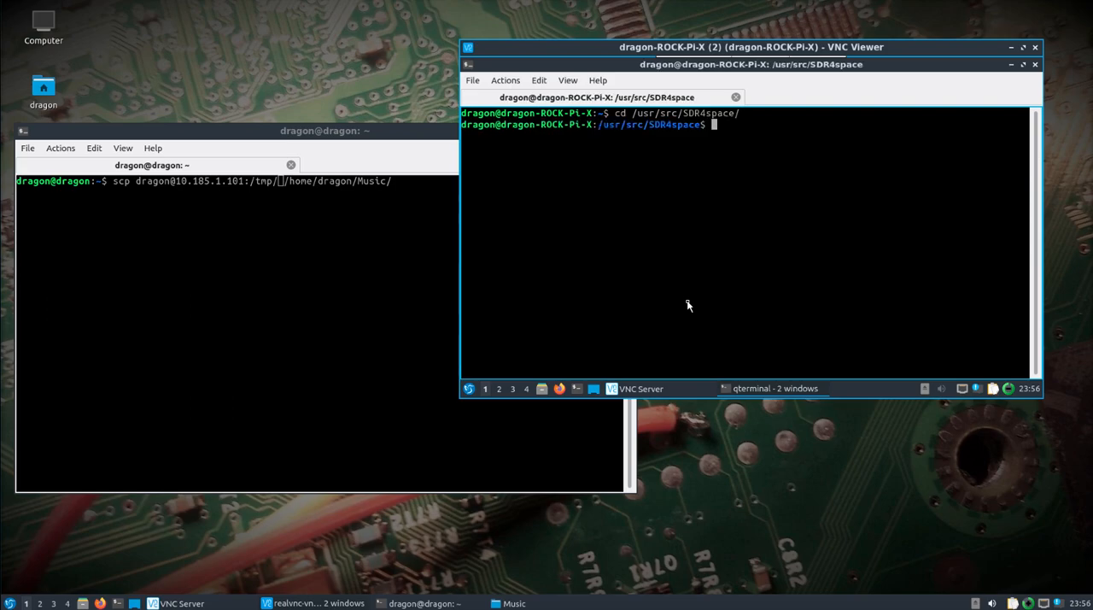
pyautogui.write('ls')
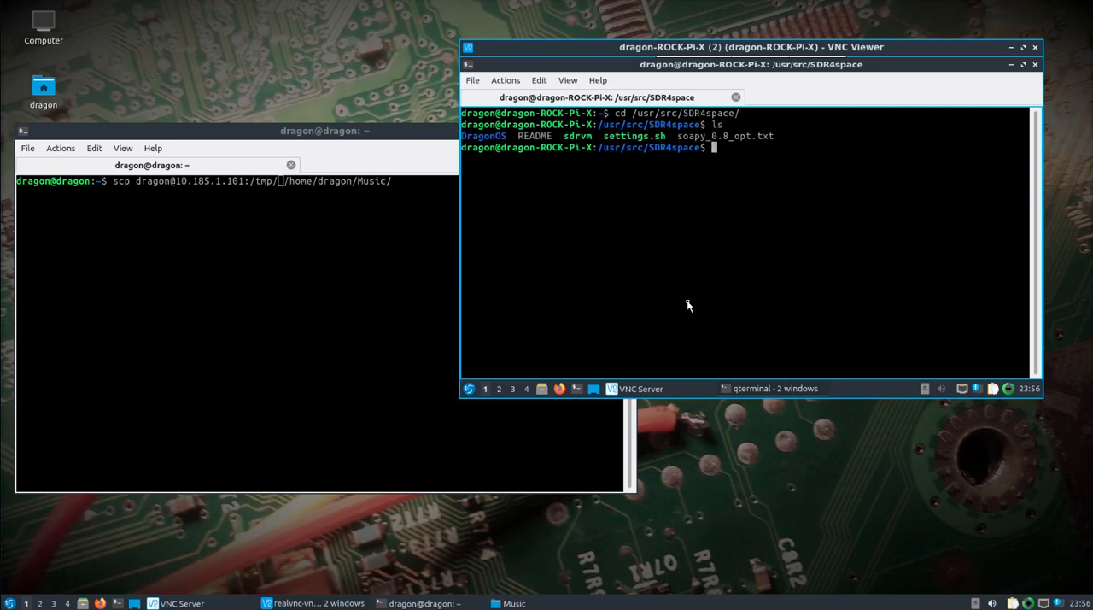
# Step: Source settings.sh and move into DragonOS/RX to view its example scripts
pyautogui.write('source settings.sh')
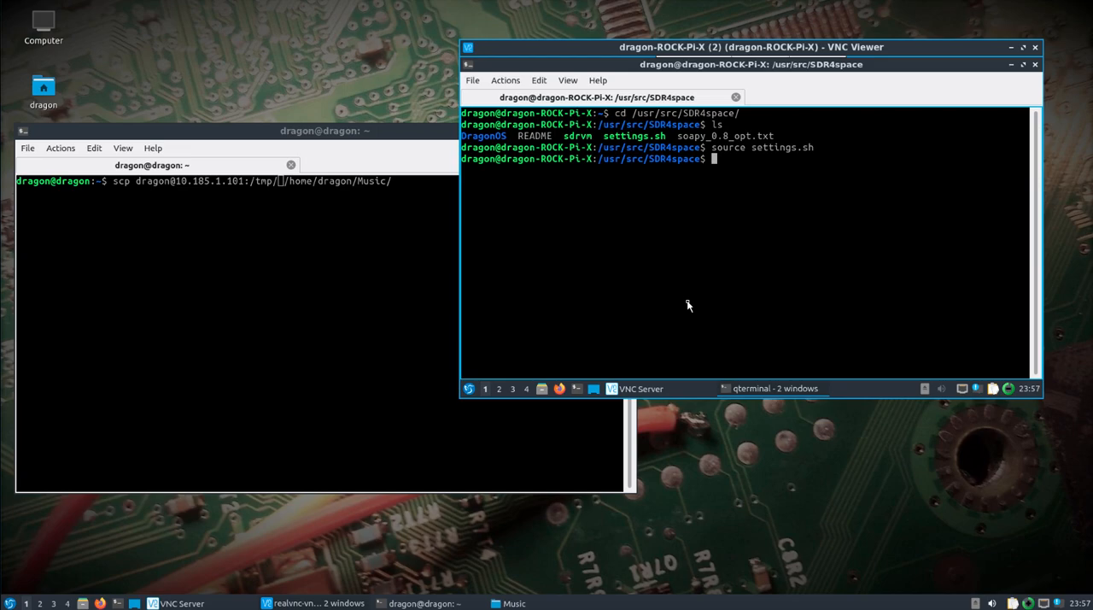
pyautogui.write('cd DragonOS/RX/')
pyautogui.write('ls')
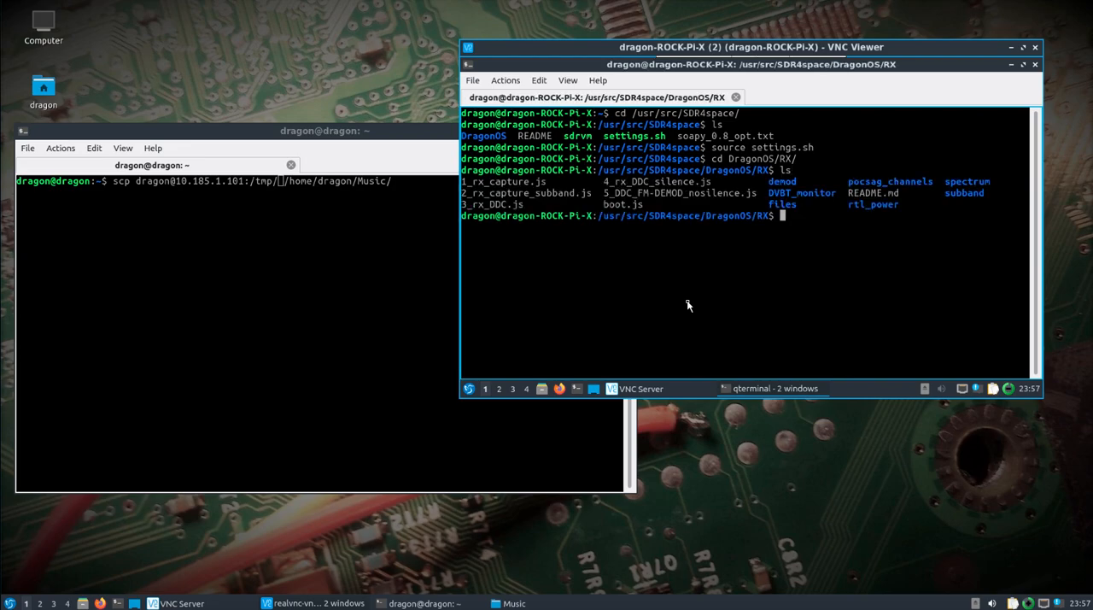
pyautogui.write('nano README.md')
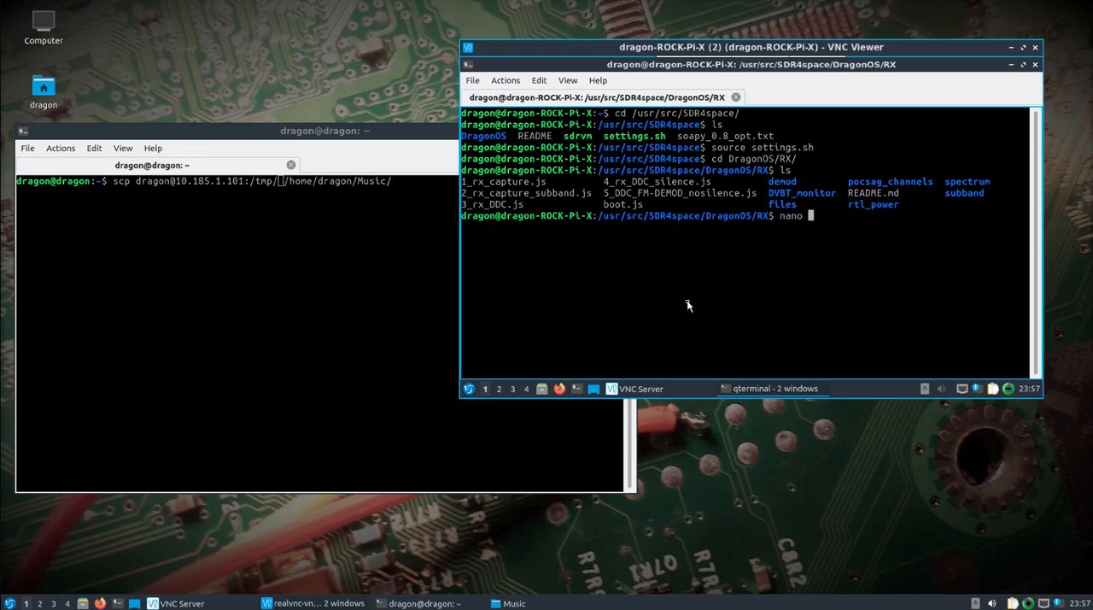
# Step: Open 5_DDC_FM-DEMOD_nosilence.js in nano, scroll to its end, and exit to the shell
pyautogui.write('5_DDC_FM-DEMOD_nosilence.js')
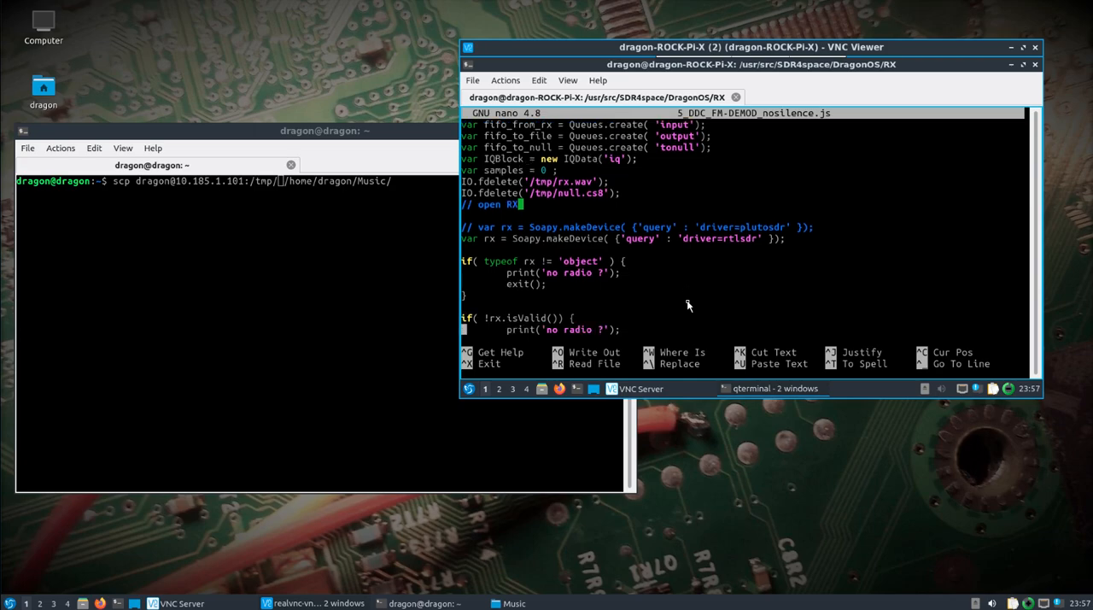
pyautogui.scroll(-3)
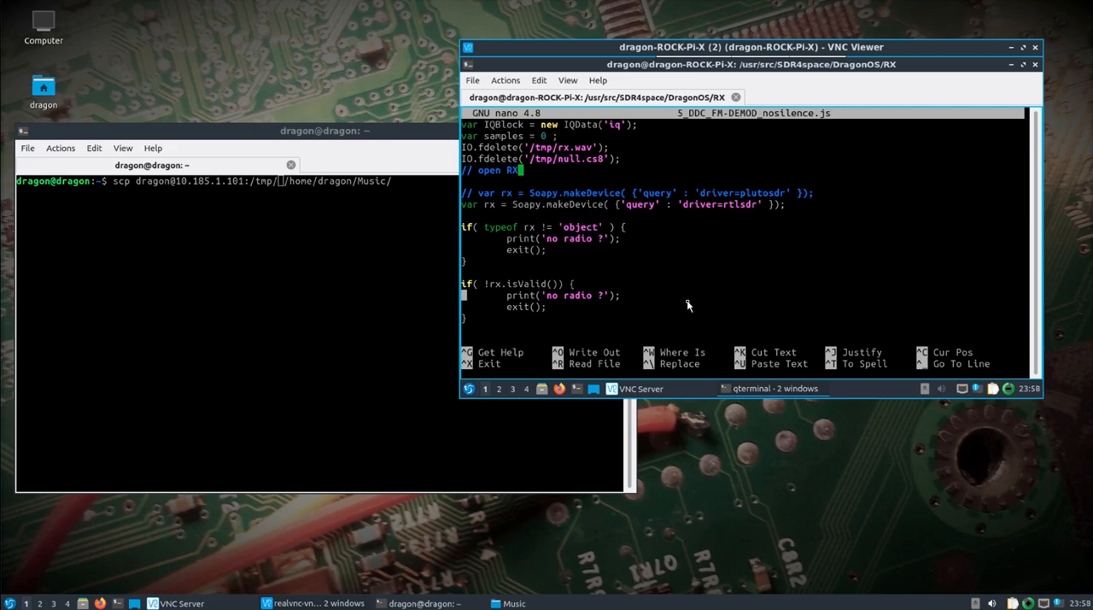
pyautogui.scroll(-3)
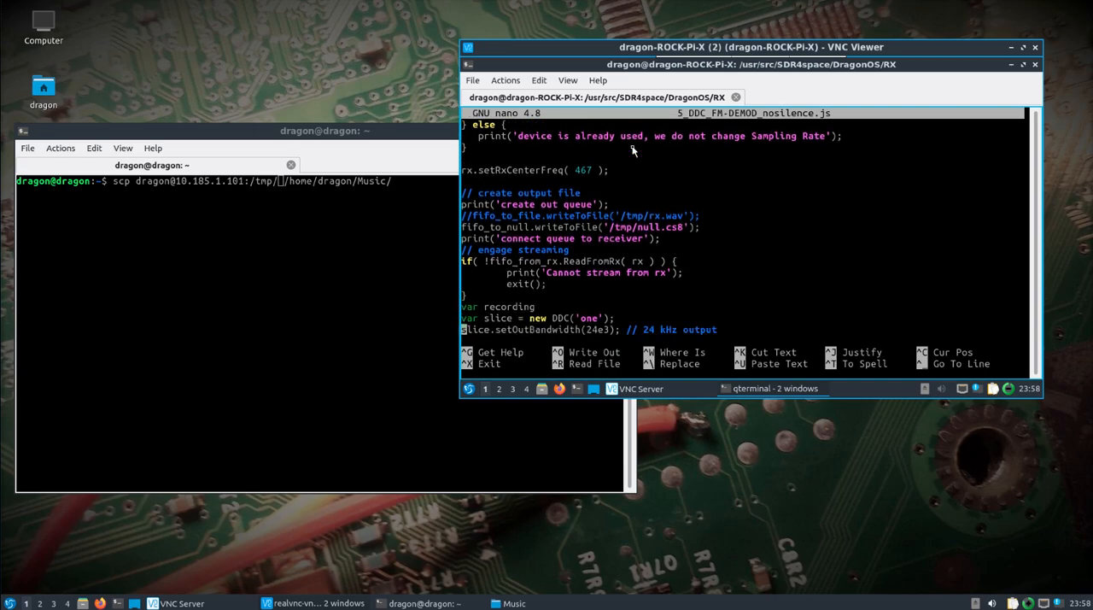
pyautogui.scroll(-3)
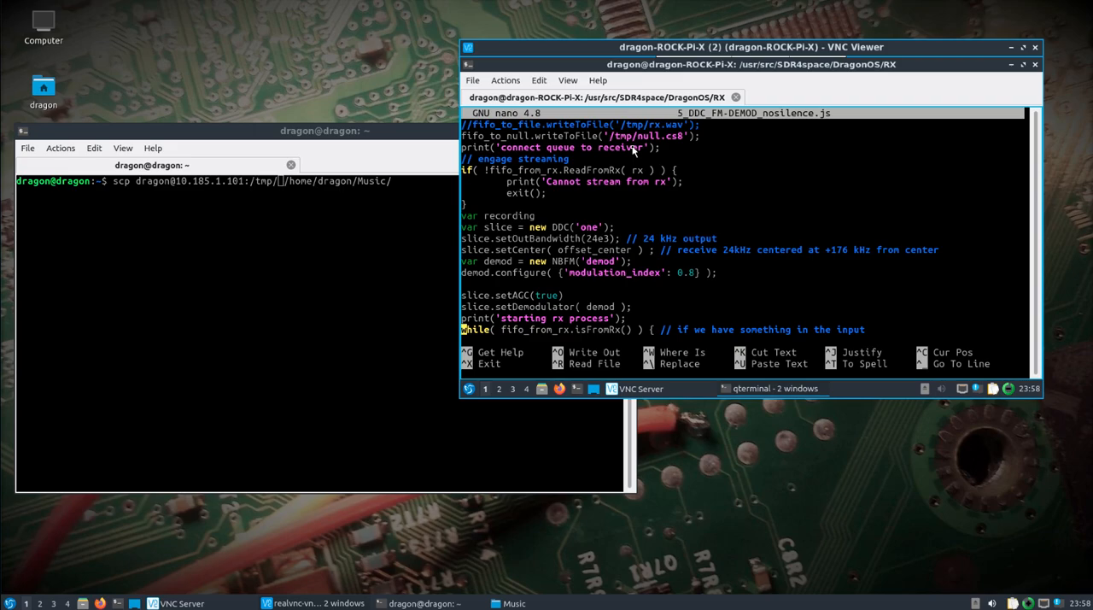
pyautogui.moveTo(612, 244)
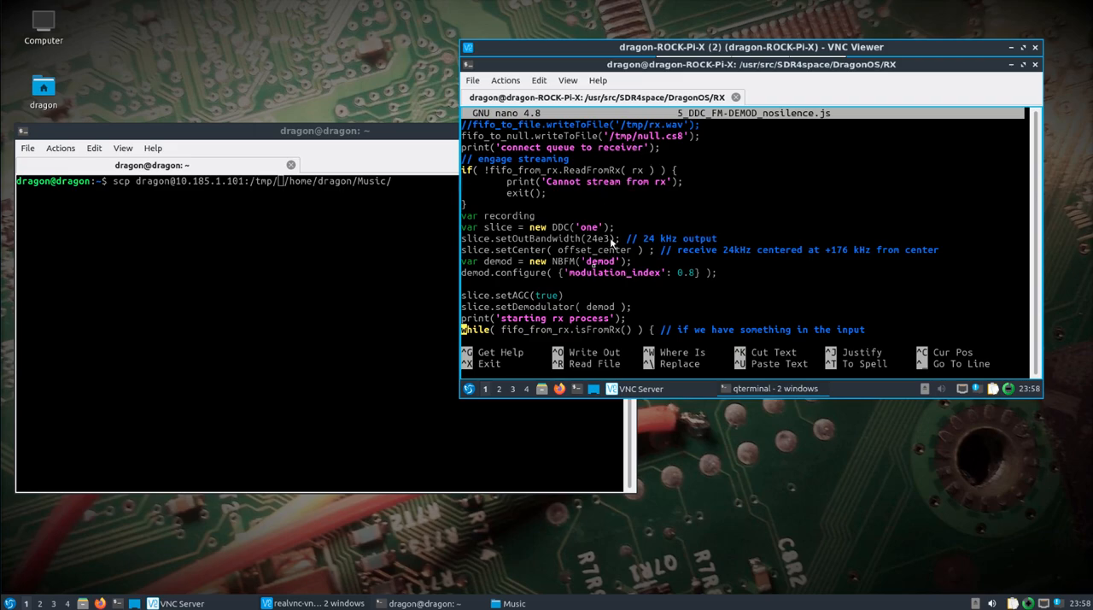
pyautogui.moveTo(611, 296)
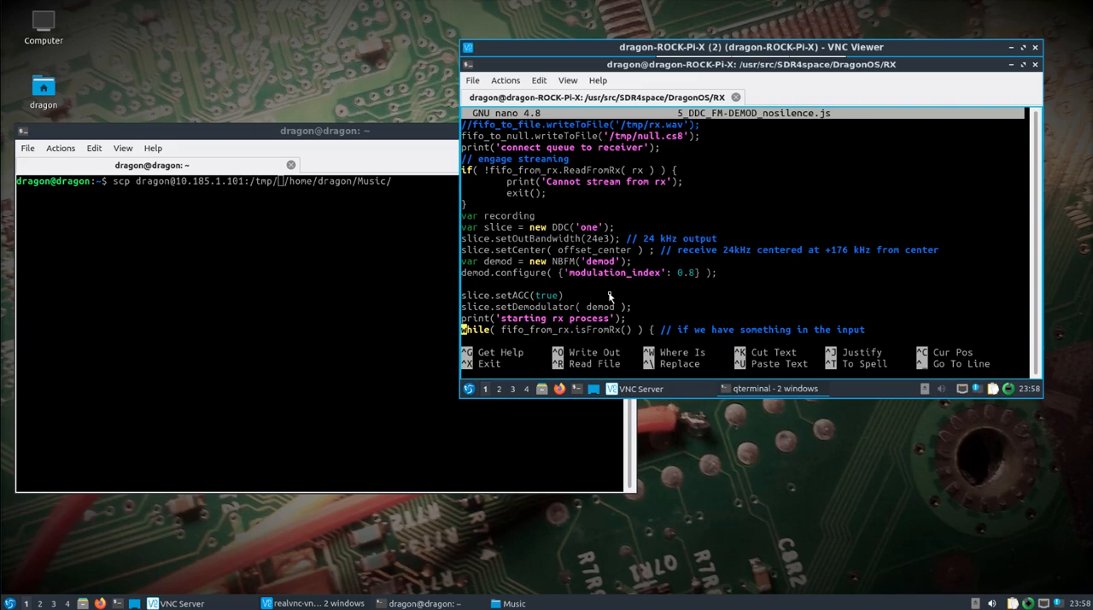
pyautogui.scroll(-3)
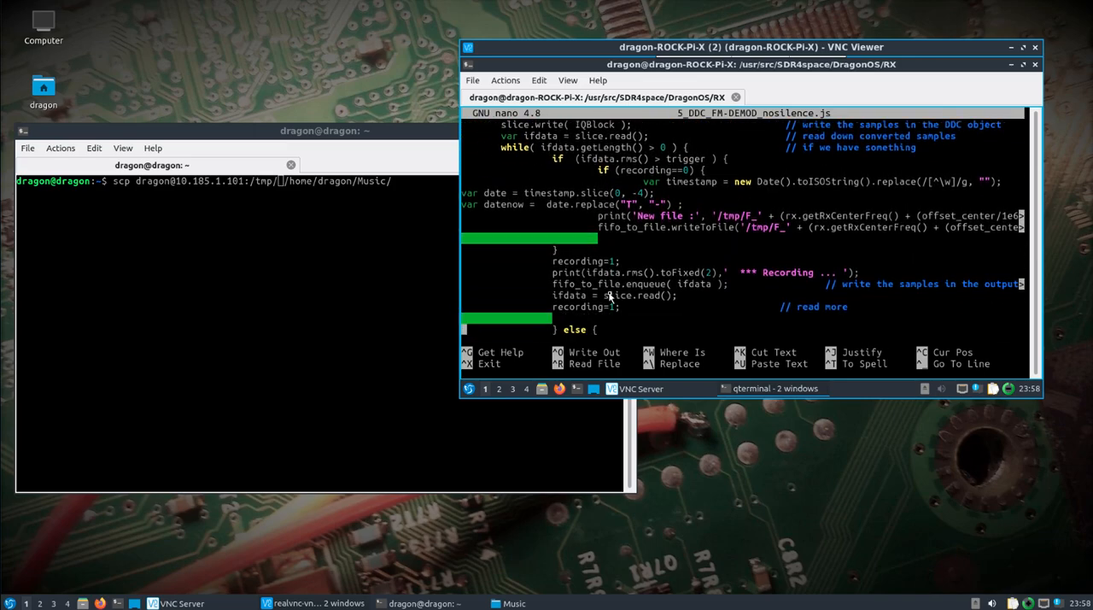
pyautogui.scroll(-3)
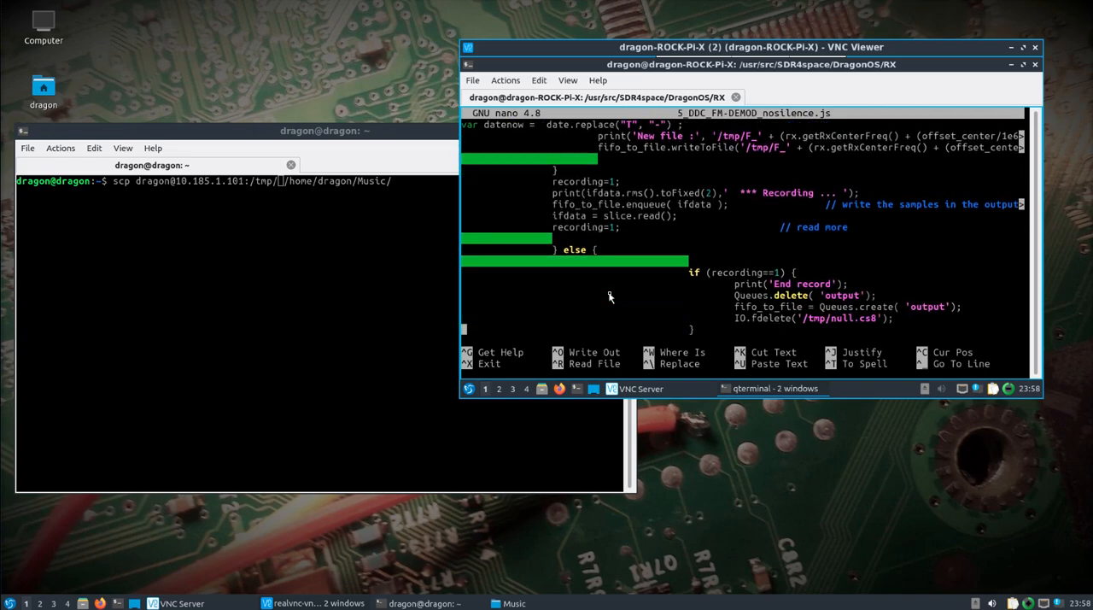
pyautogui.scroll(-3)
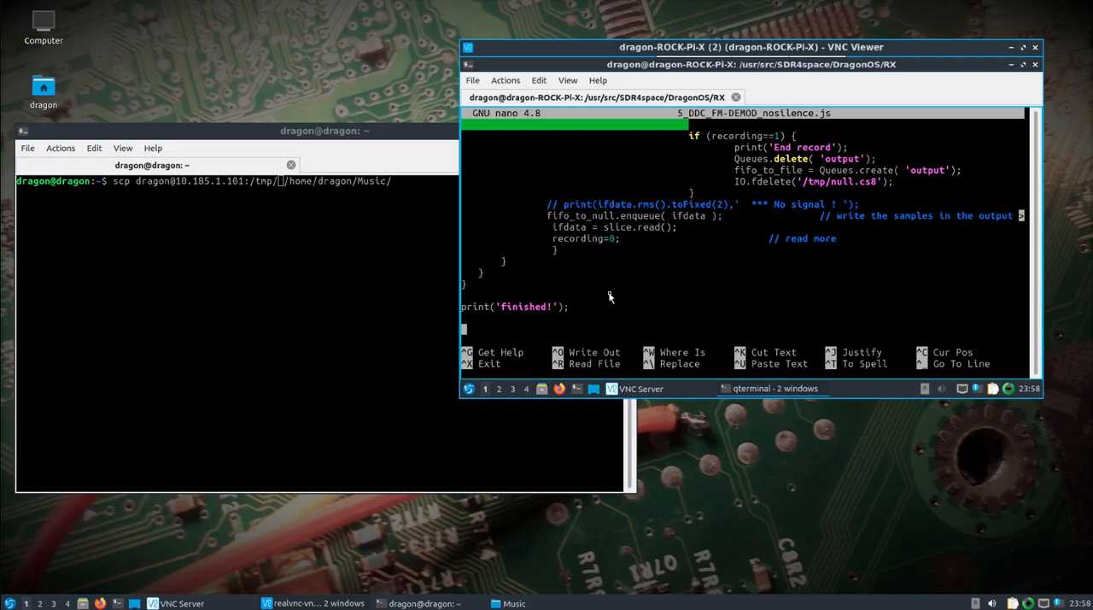
pyautogui.press('ctrl+o')
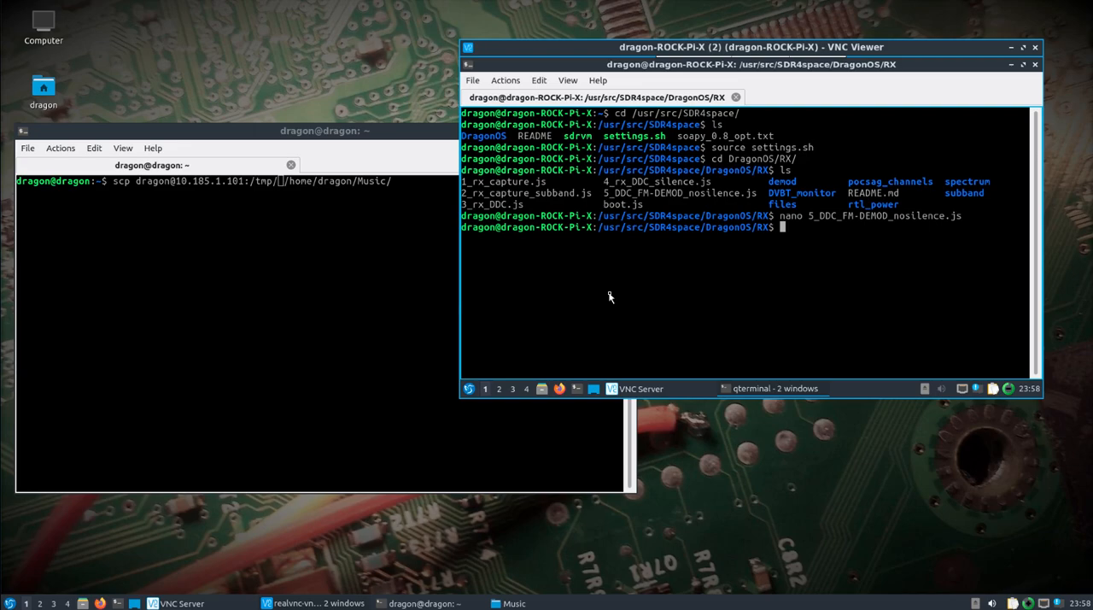
# Step: Return to SDR4space and type ./sdrvm -d DragonOS/RX/ -f 5_DDC_FM-DEMOD_nosilence.js
pyautogui.write('cd ..')
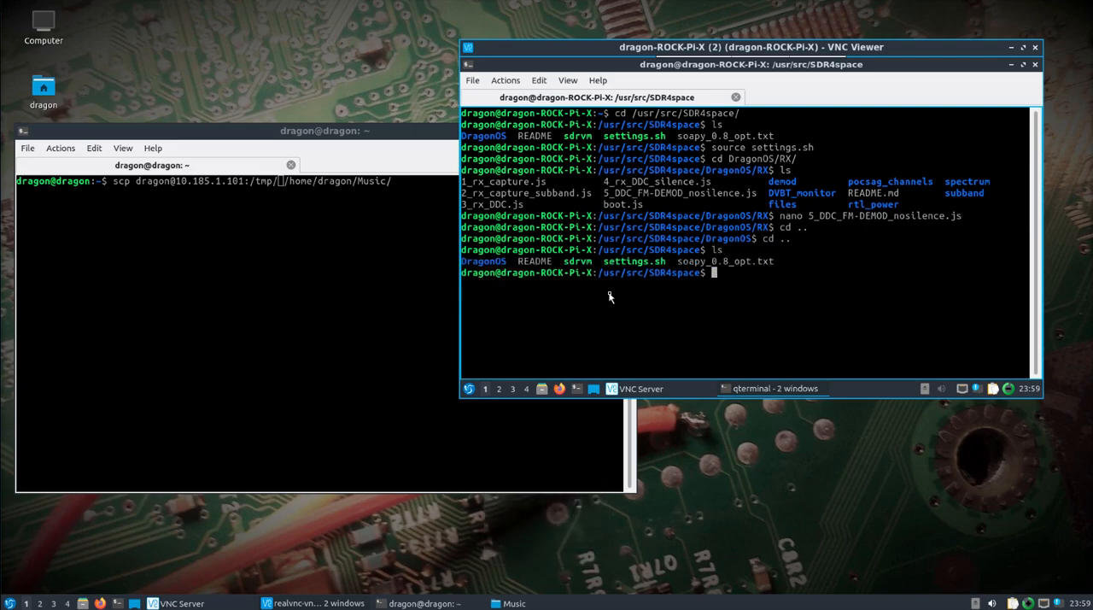
pyautogui.write('./sdrvm -d DragonOS/RX/ -f 5_DDC_FM-DEMOD_nosilence.js')
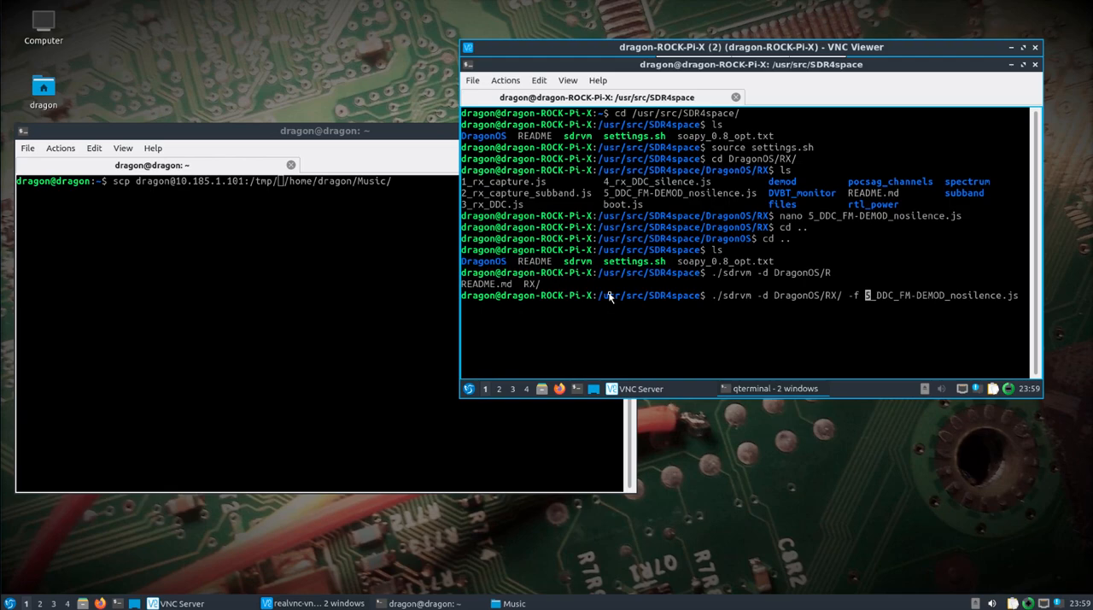
# Step: Launch the sdrvm FM-demod run and let it record until End record
pyautogui.press('Return')
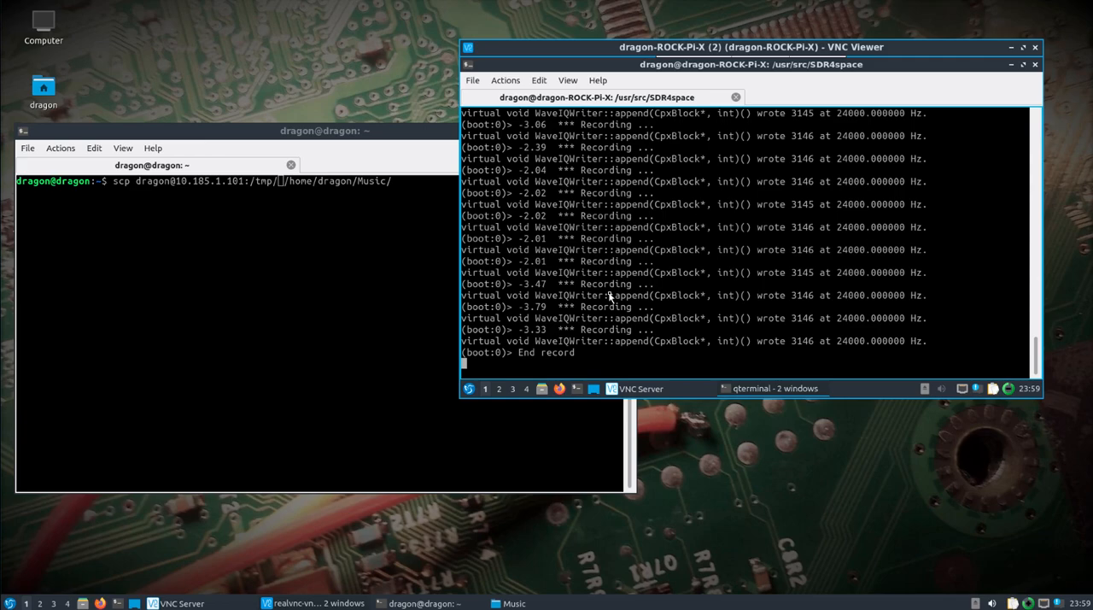
pyautogui.moveTo(649, 369)
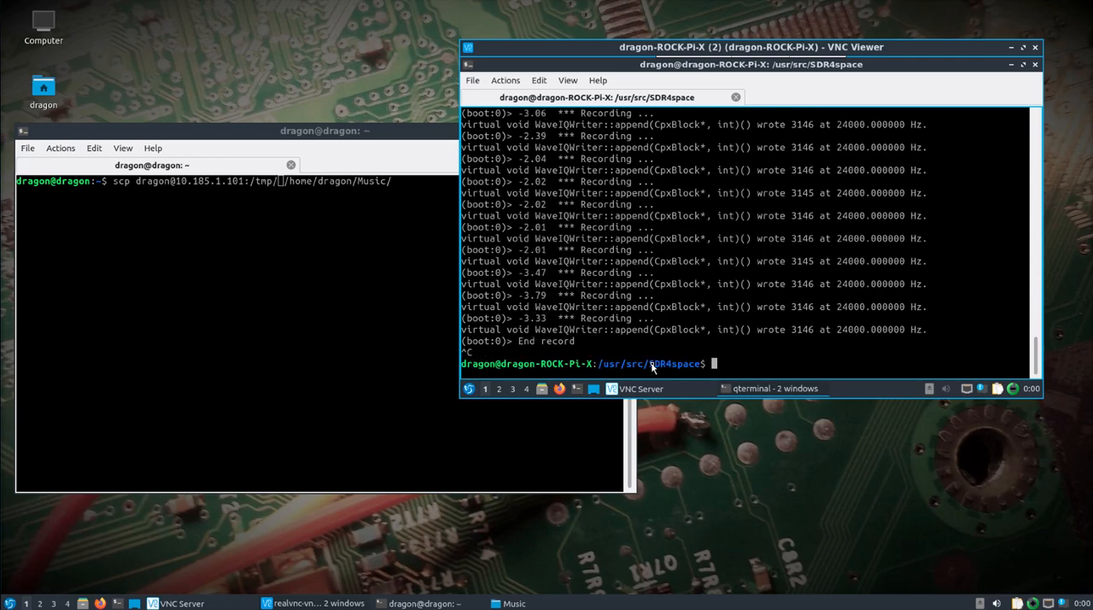
# Step: List remote /tmp and paste the F_467.005_20220701-035942.wav filename into the local scp command
pyautogui.write('cd /tmp/')
pyautogui.write('ls')
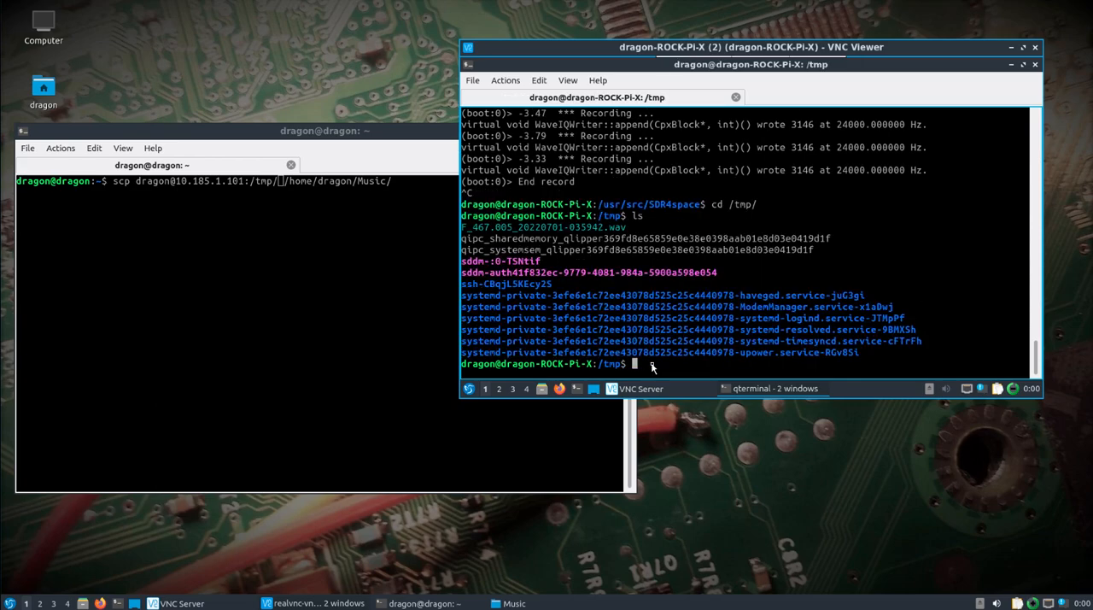
pyautogui.moveTo(617, 231)
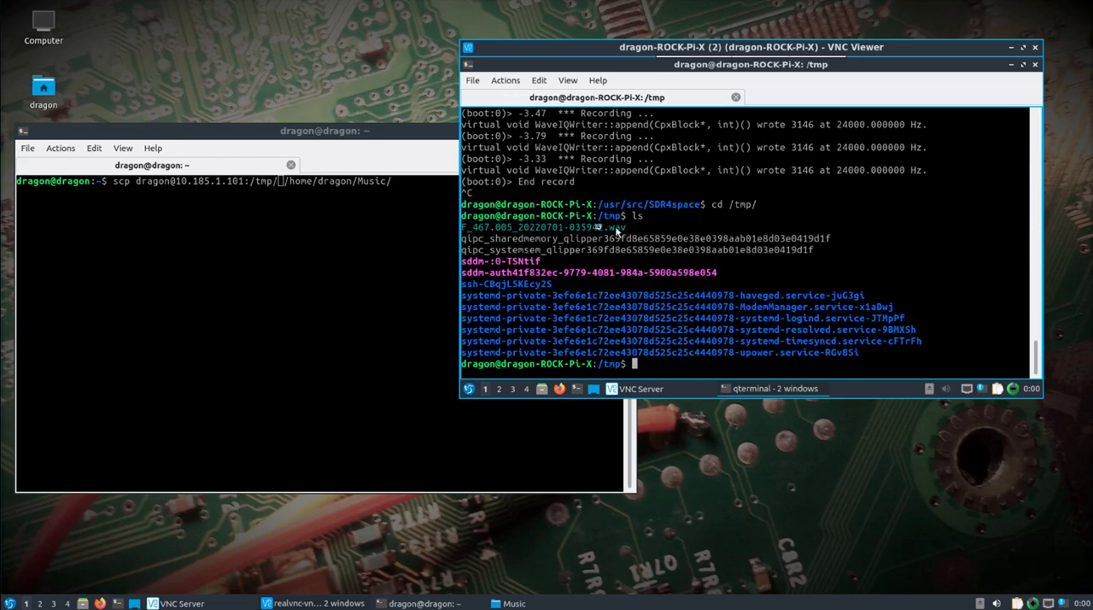
pyautogui.doubleClick(542, 226)
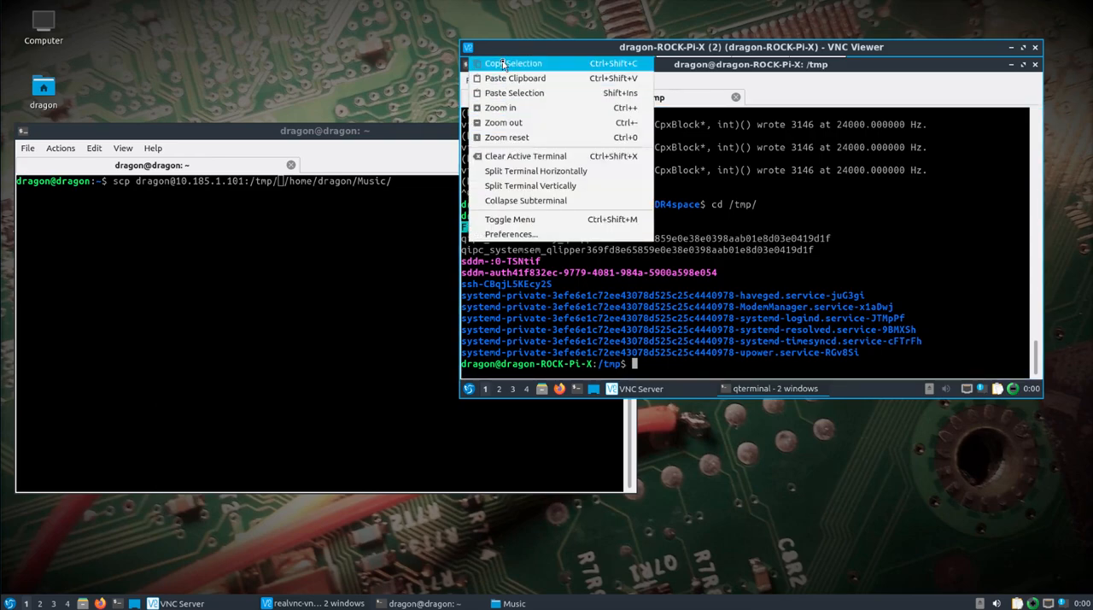
pyautogui.click(324, 218)
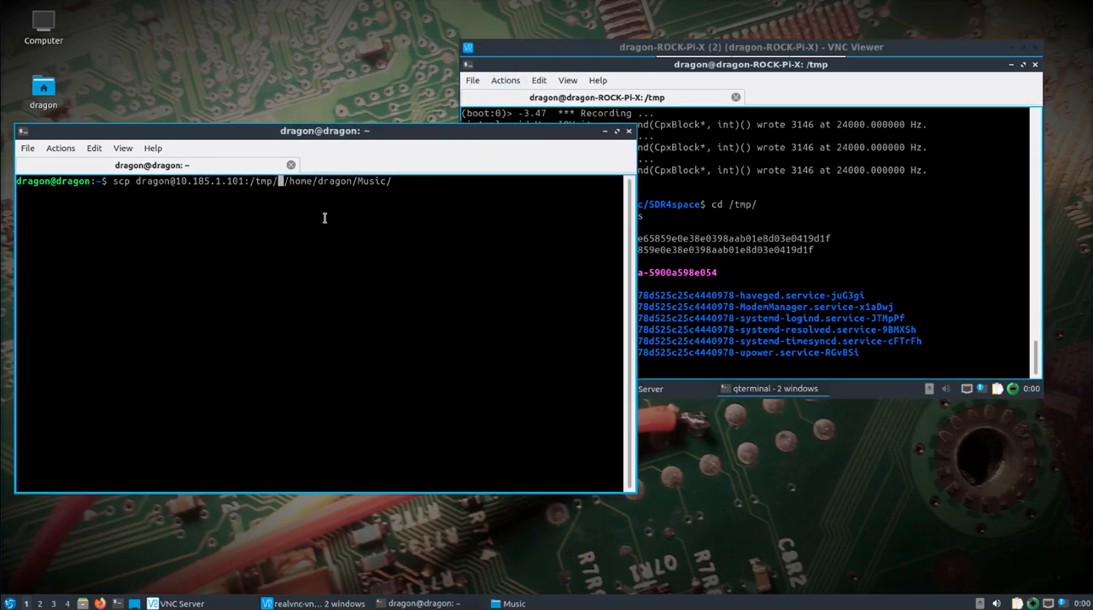
pyautogui.rightClick(324, 218)
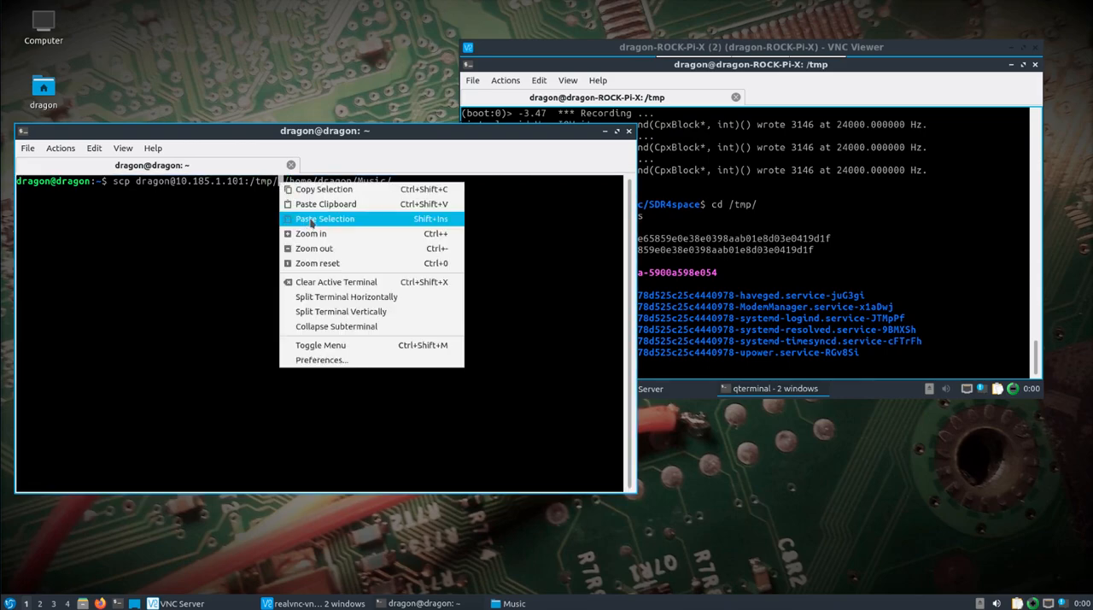
pyautogui.click(324, 218)
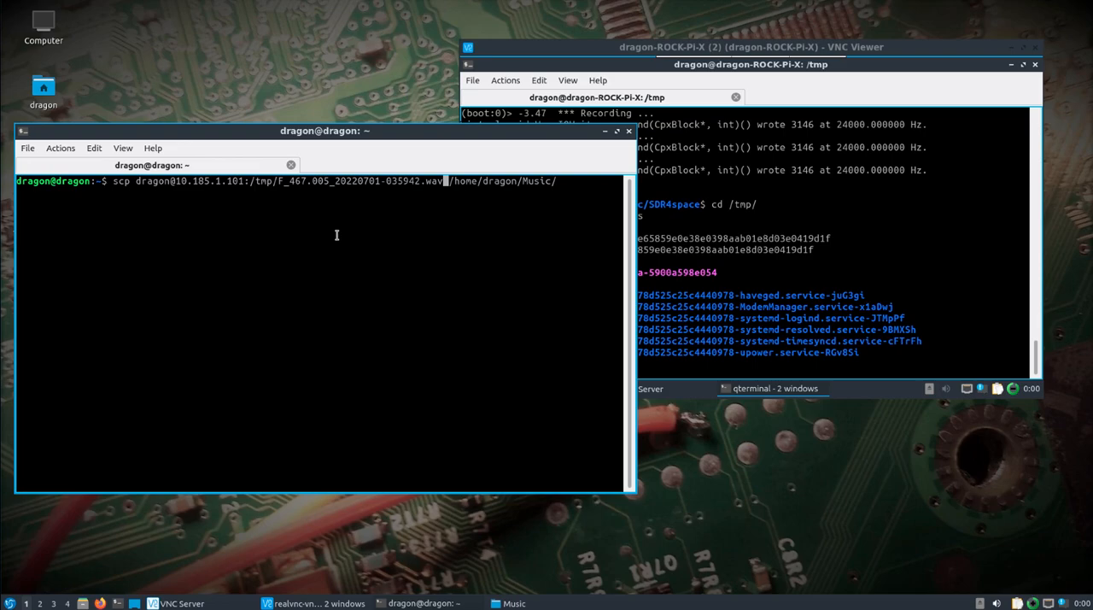
pyautogui.moveTo(406, 270)
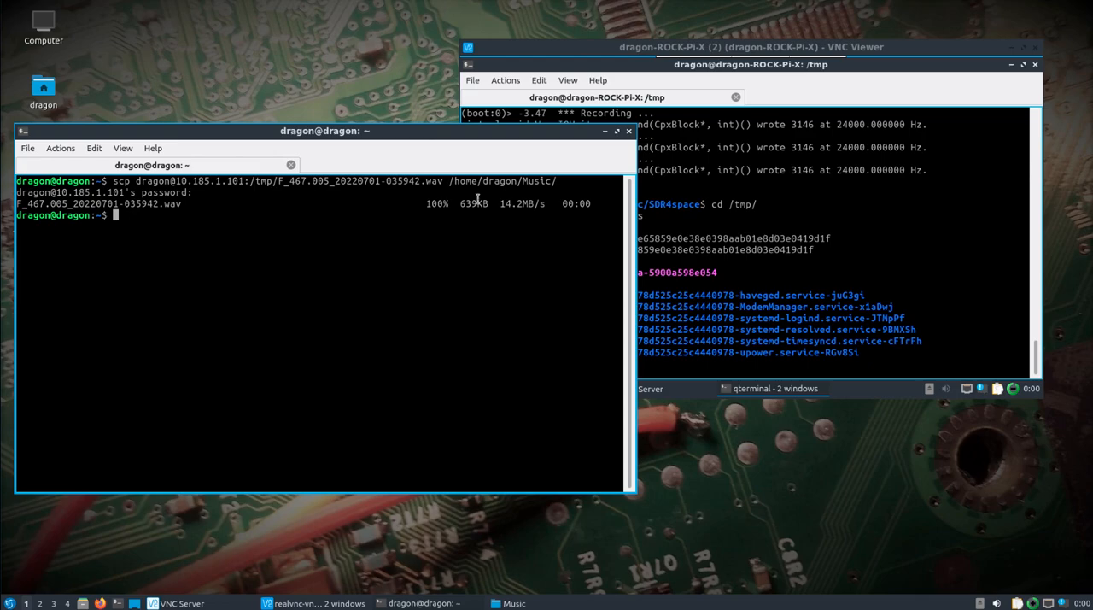
pyautogui.moveTo(239, 341)
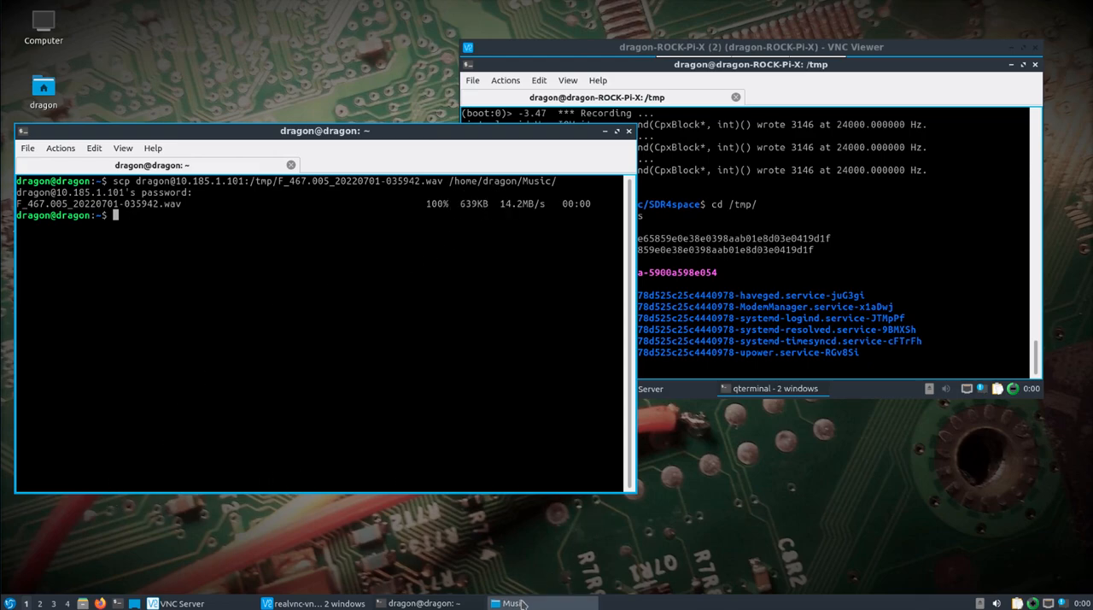
# Step: Bring the Music folder forward to confirm F_467.005_20220701-035942.wav arrived
pyautogui.click(513, 603)
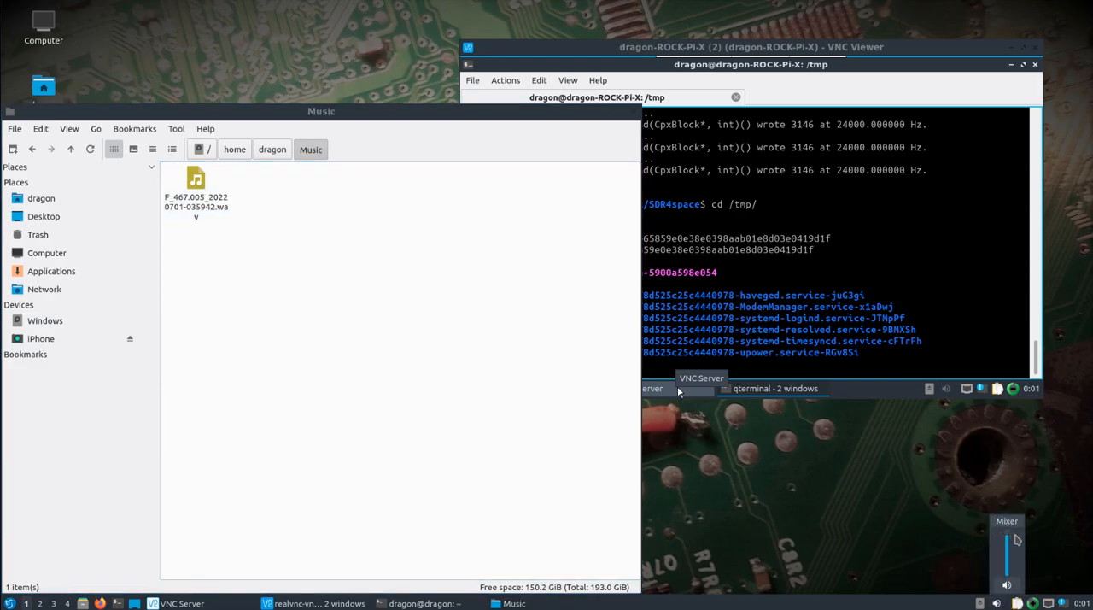
# Step: Open F_467.005_20220701-035942.wav from the Music folder in VLC and start playback
pyautogui.doubleClick(196, 179)
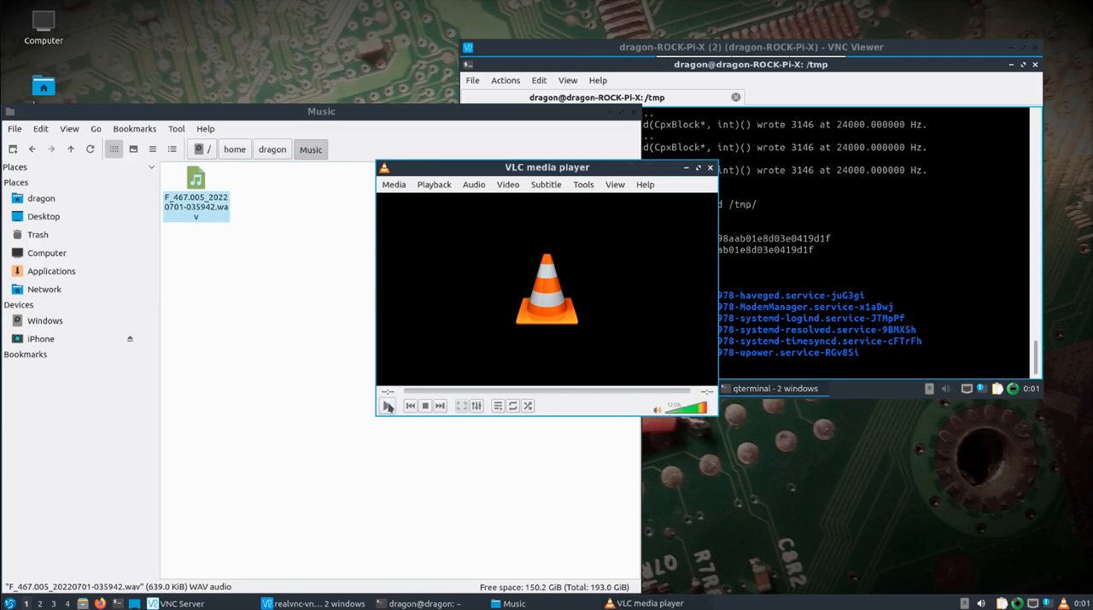
pyautogui.click(387, 405)
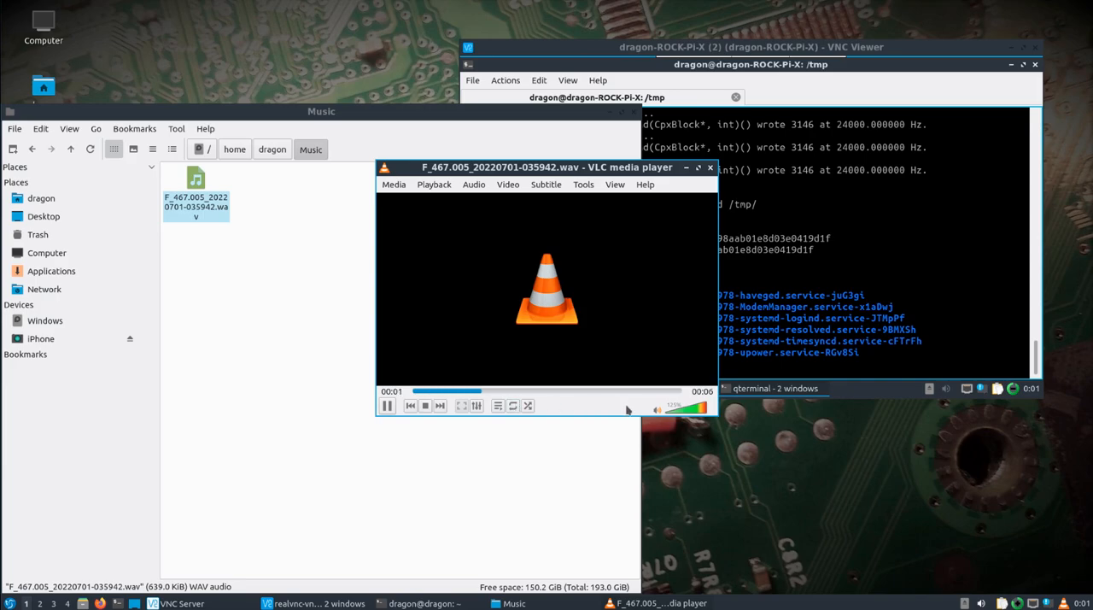